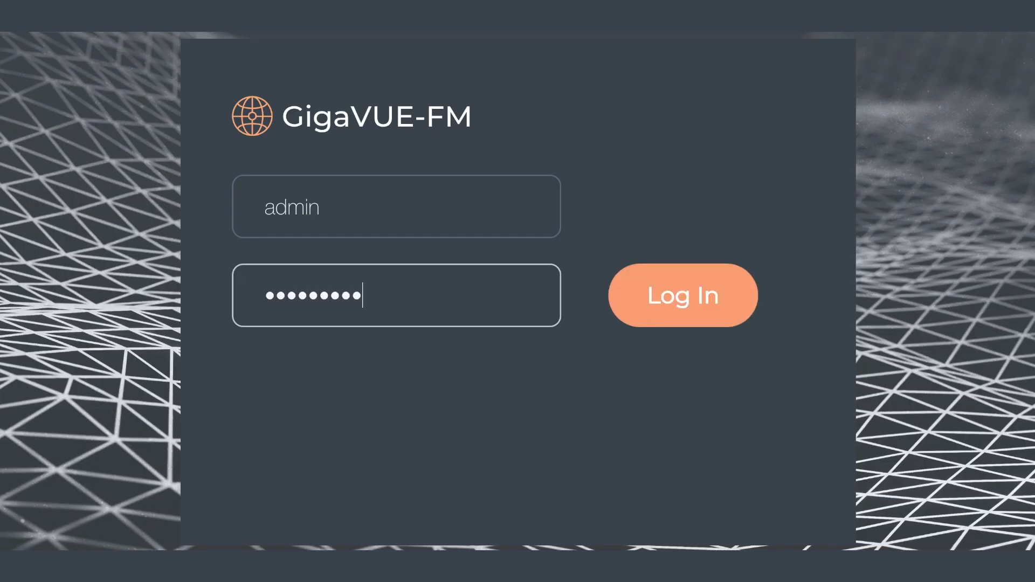
Sign in to GigaVUE-FM as admin
{"action": "left_click", "coordinate": [682, 294]}
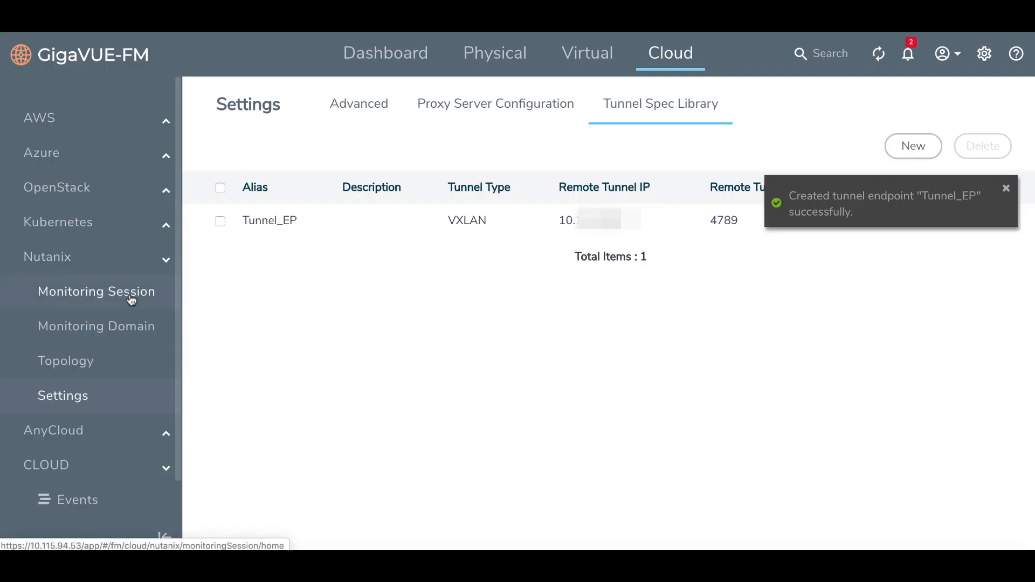
Create a new Nutanix monitoring session and drop a New Map onto its canvas
{"action": "left_click", "coordinate": [96, 292]}
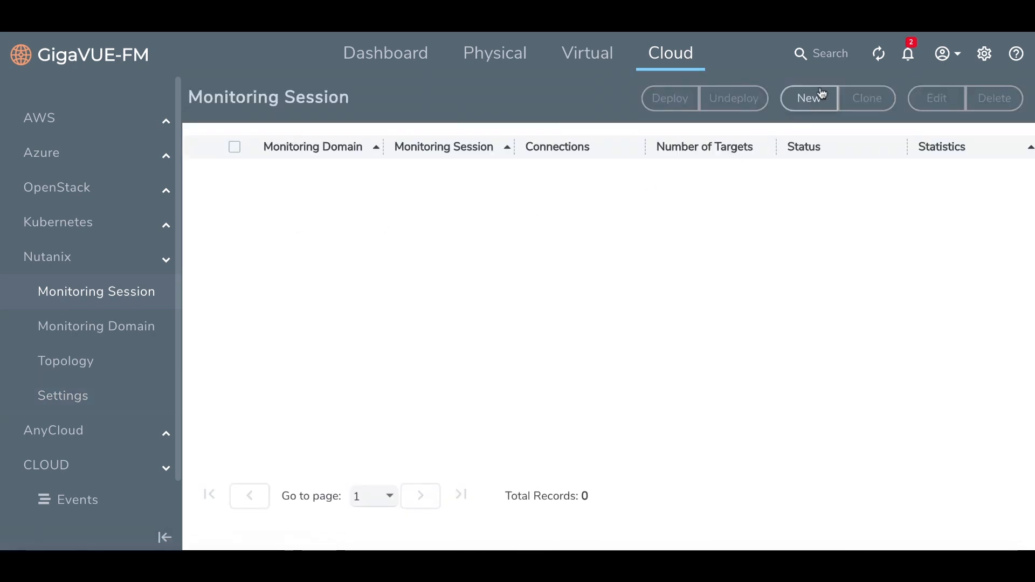
{"action": "left_click", "coordinate": [808, 97]}
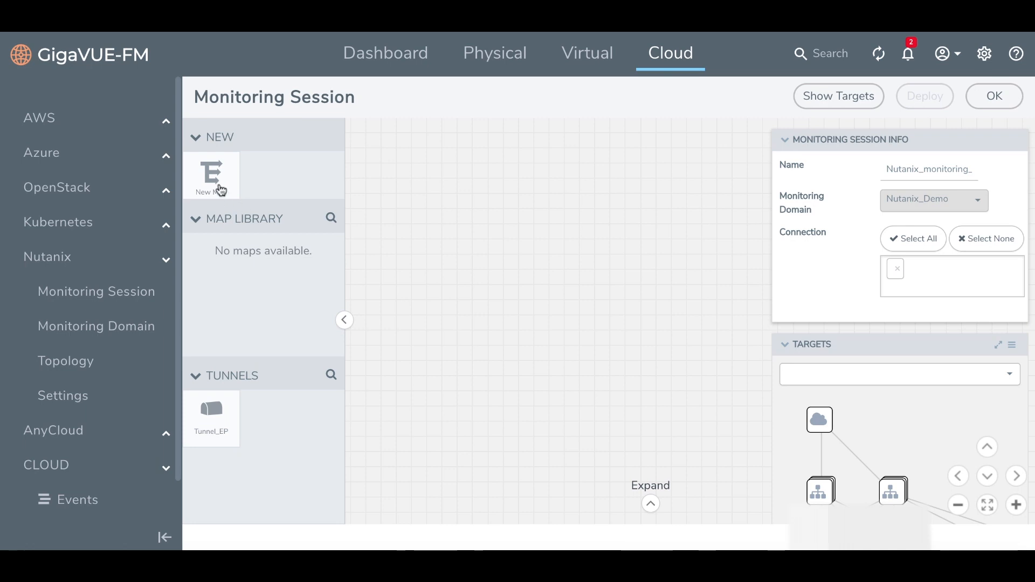
{"action": "left_click_drag", "start_coordinate": [211, 174], "coordinate": [349, 190]}
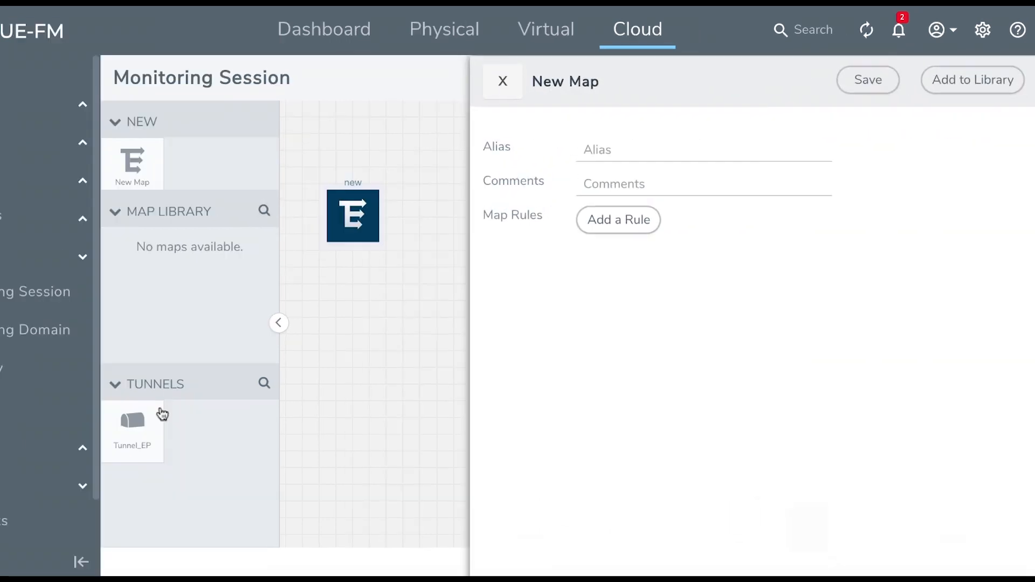
Add a Pass All layer 2 rule to the map
{"action": "left_click", "coordinate": [617, 220]}
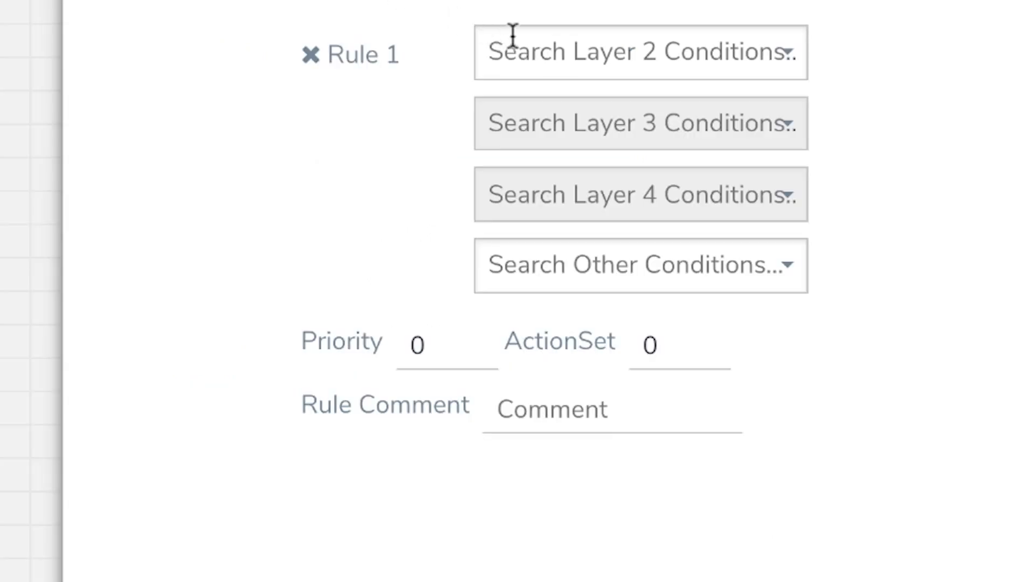
{"action": "left_click", "coordinate": [639, 53]}
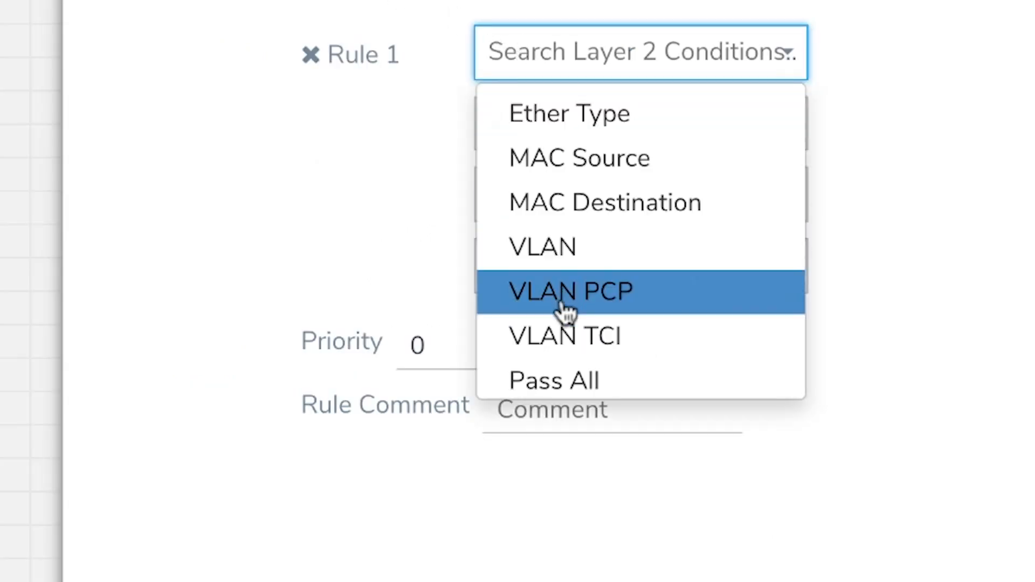
{"action": "left_click", "coordinate": [553, 380]}
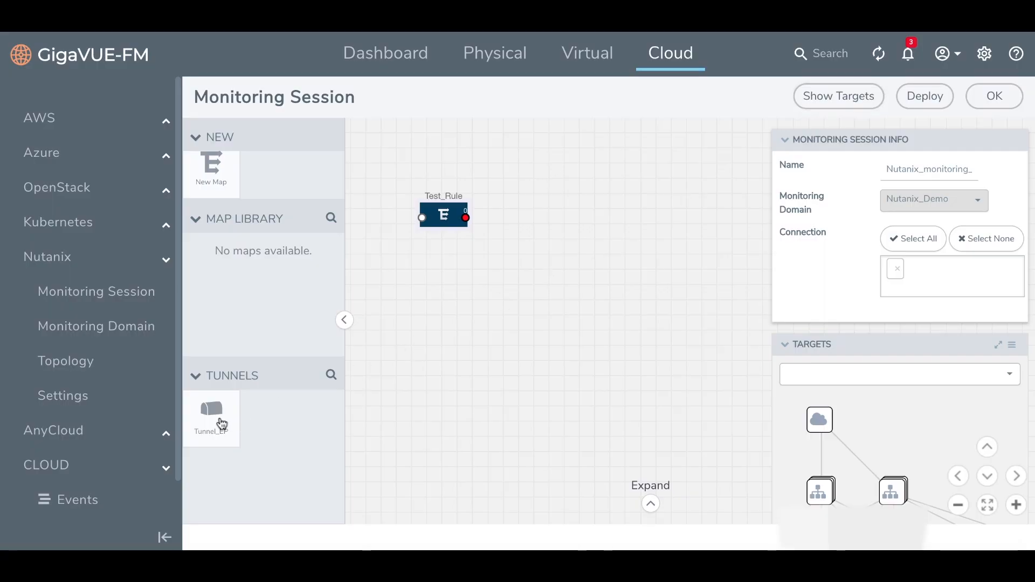
Place Tunnel_EP on the canvas and connect the Test_Rule map's output to it
{"action": "left_click_drag", "start_coordinate": [211, 409], "coordinate": [591, 216]}
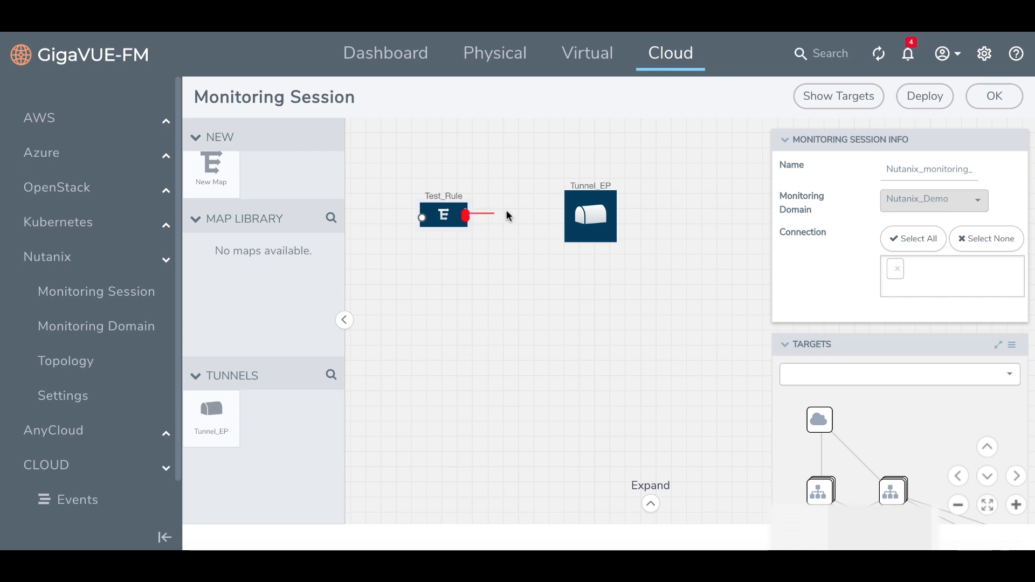
{"action": "left_click_drag", "start_coordinate": [465, 215], "coordinate": [590, 215]}
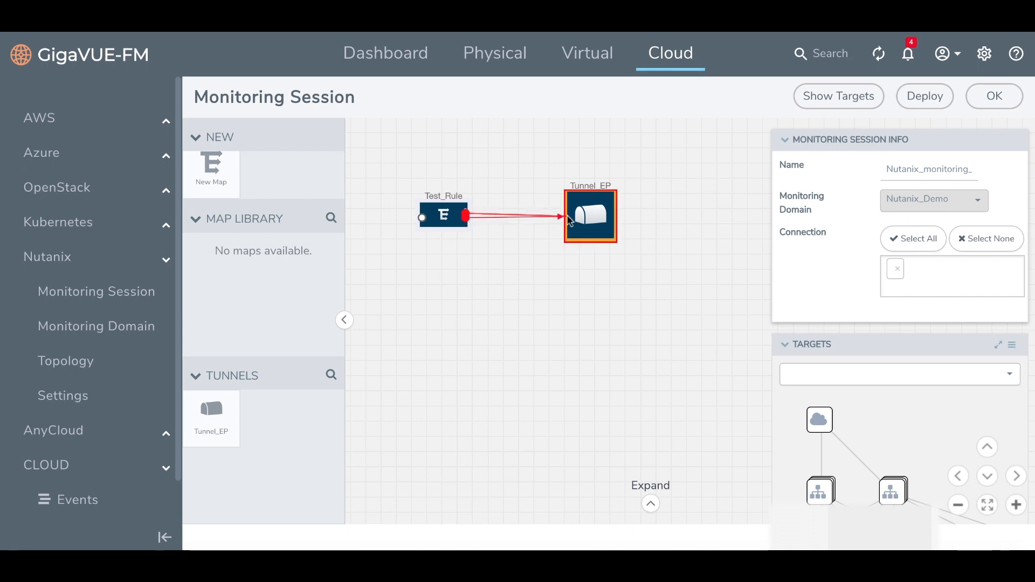